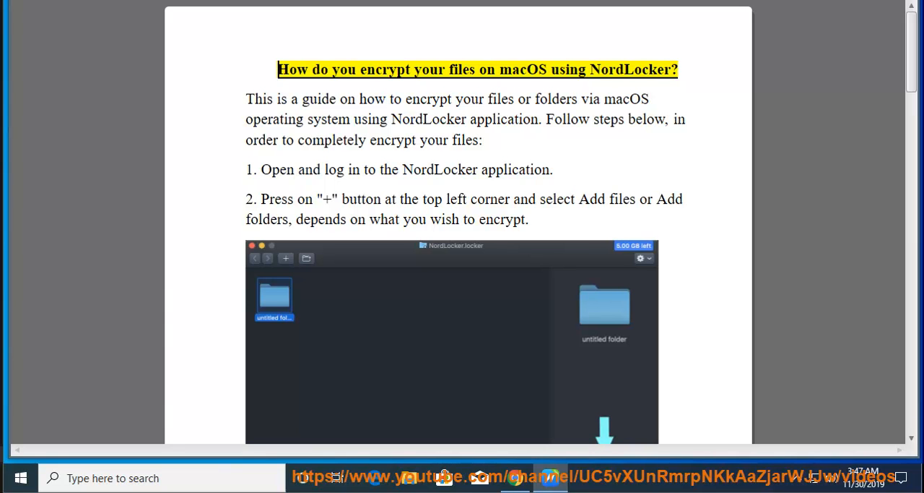
Launch NordLocker from the Applications folder and switch to the log-in form.
double_click(523, 69)
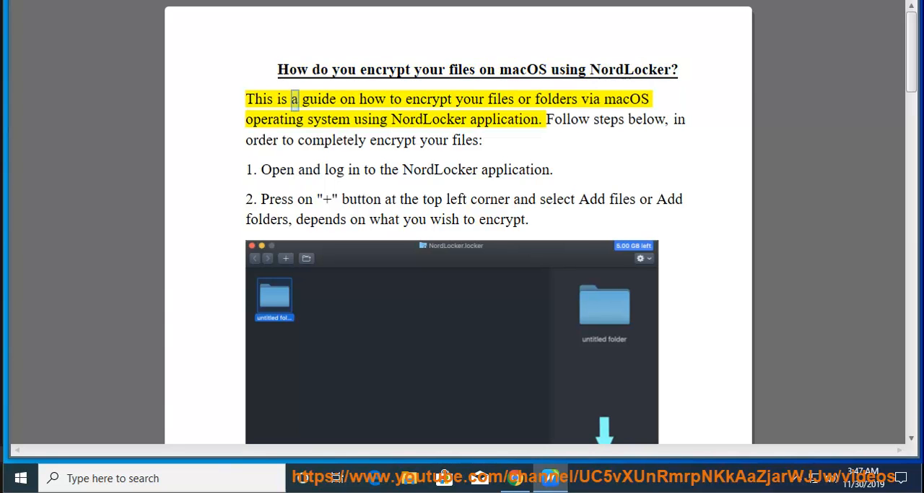
double_click(627, 98)
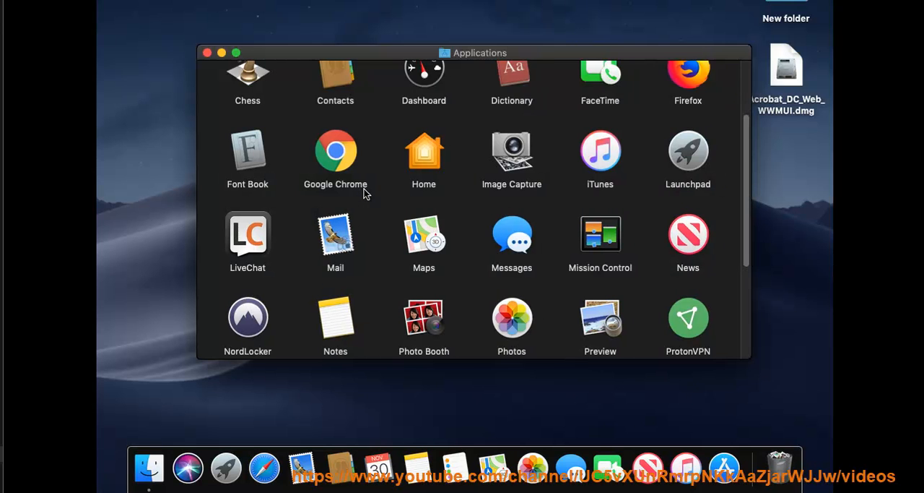
right_click(247, 316)
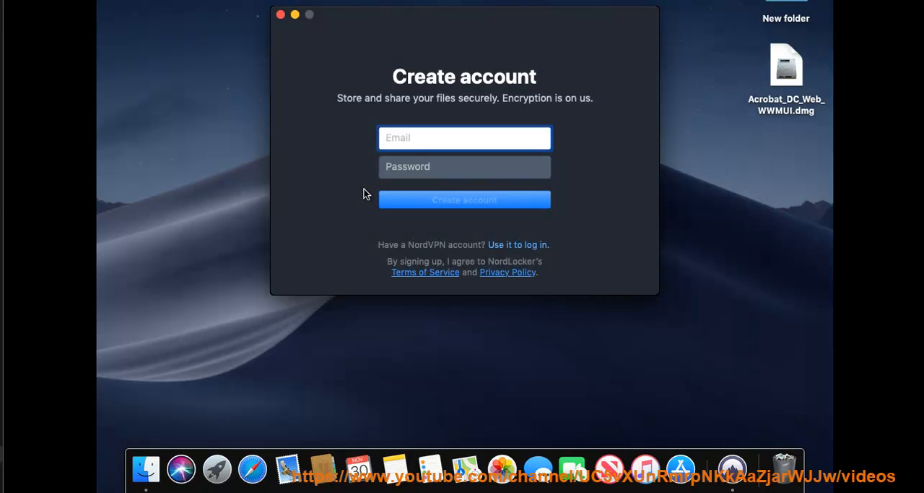
left_click(465, 138)
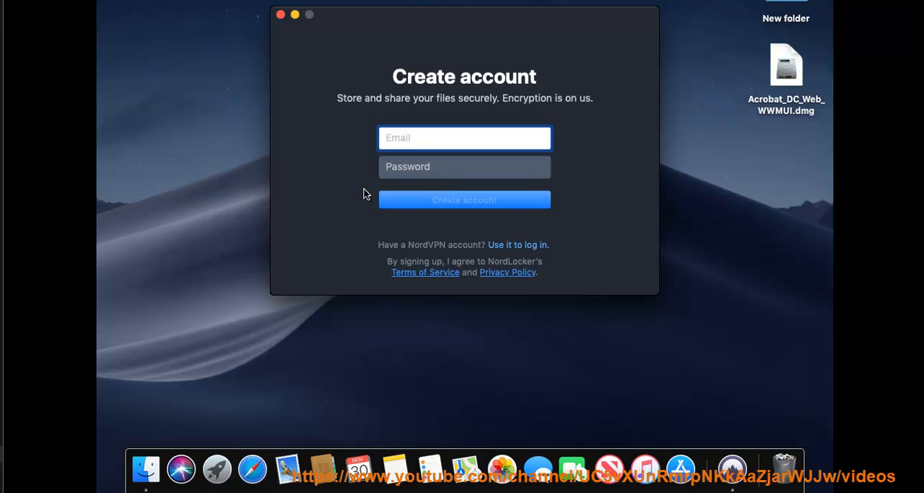
left_click(517, 244)
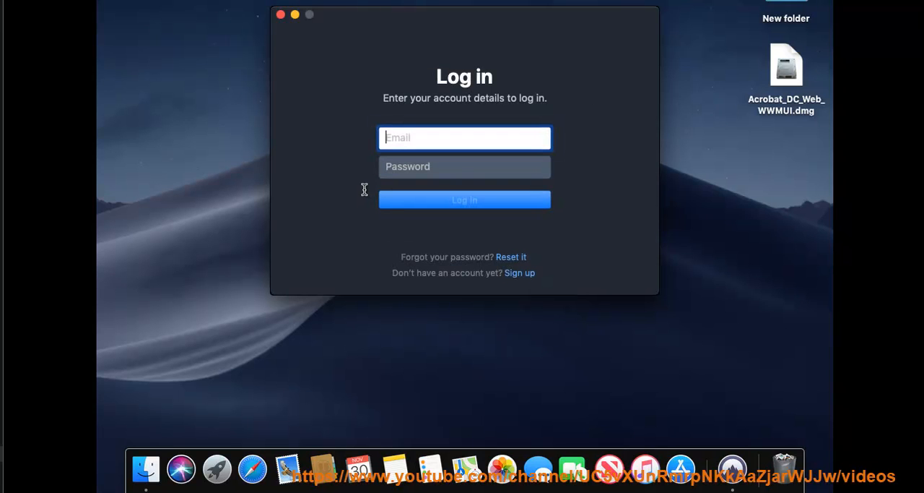
type("in")
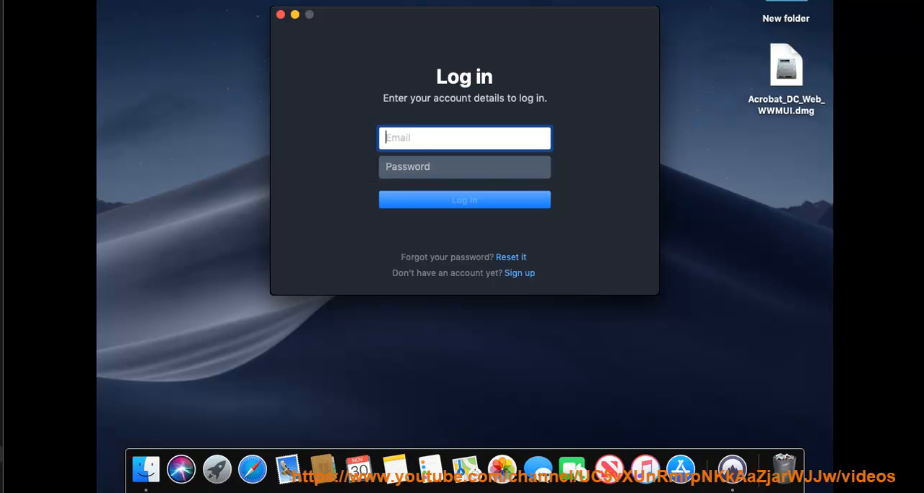
type("INPU")
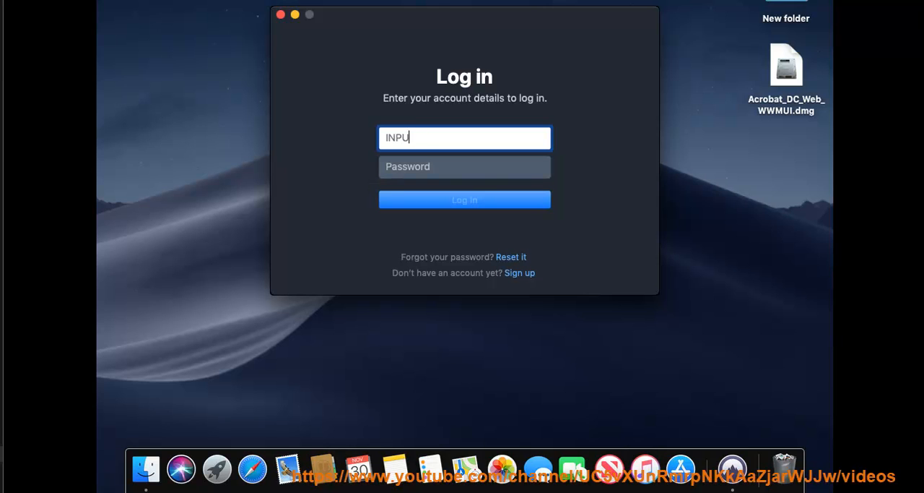
type("TYROWN")
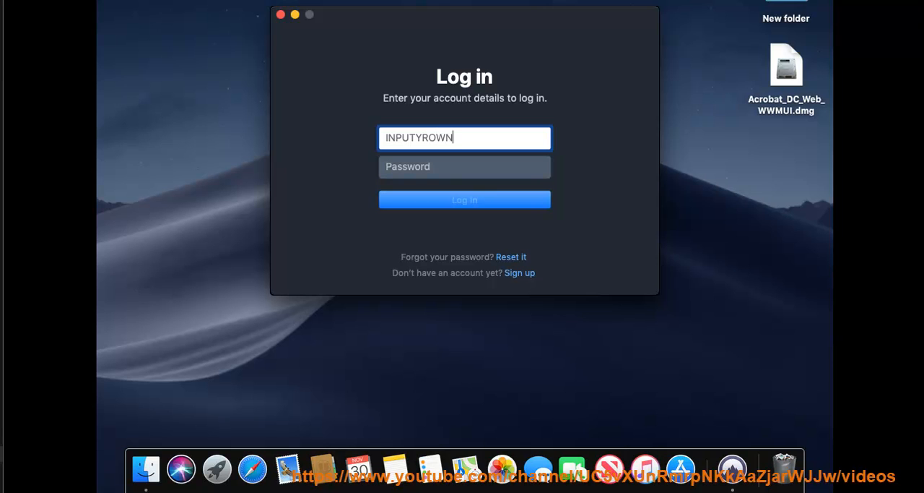
type("MAI")
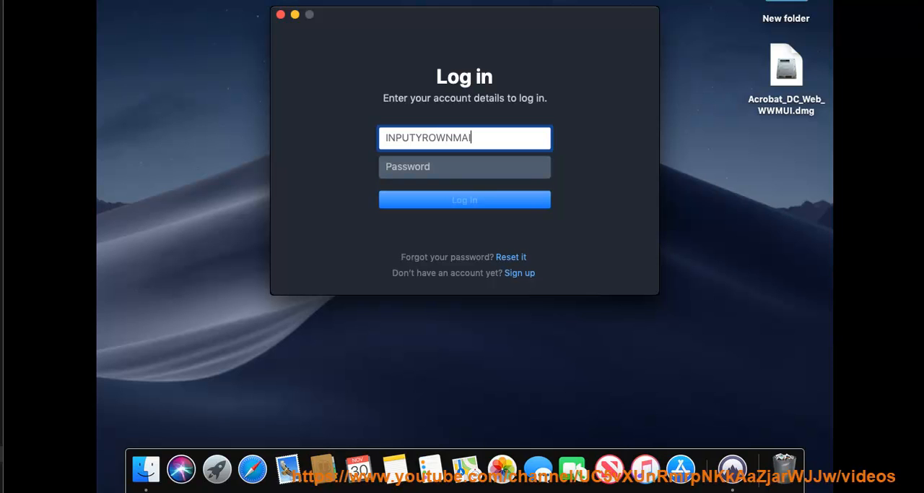
type("LADD")
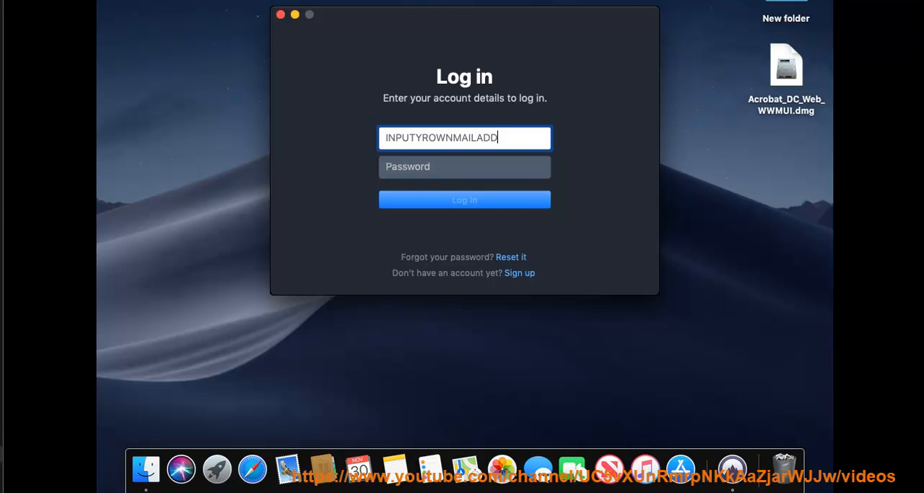
type("HERE@")
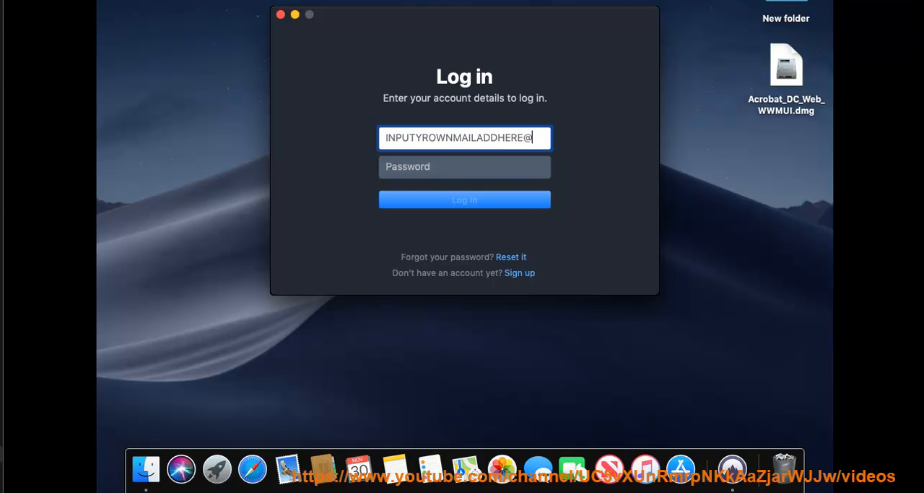
type("123.COM")
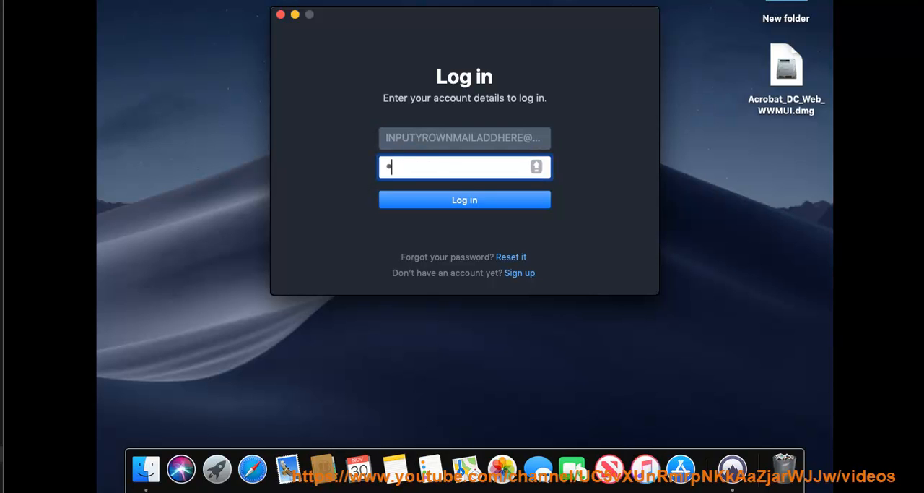
Enter the masked password in the Password field.
type("•••••")
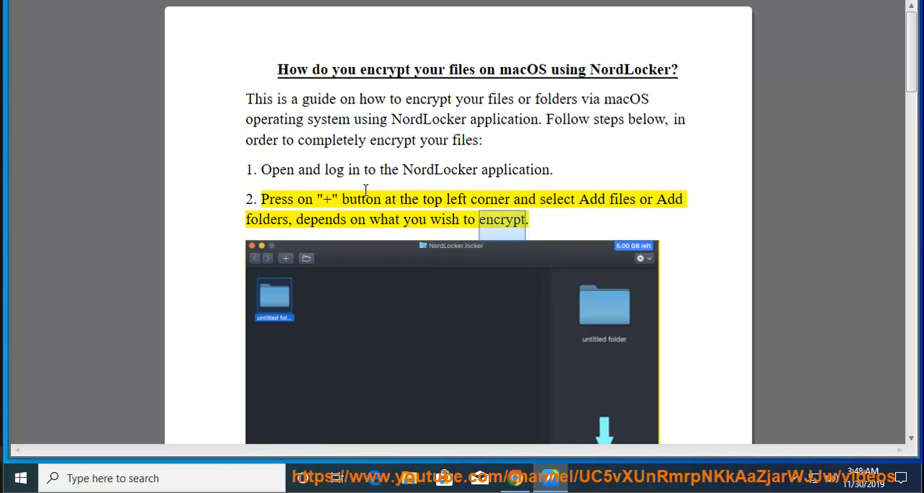
scroll("down", 3)
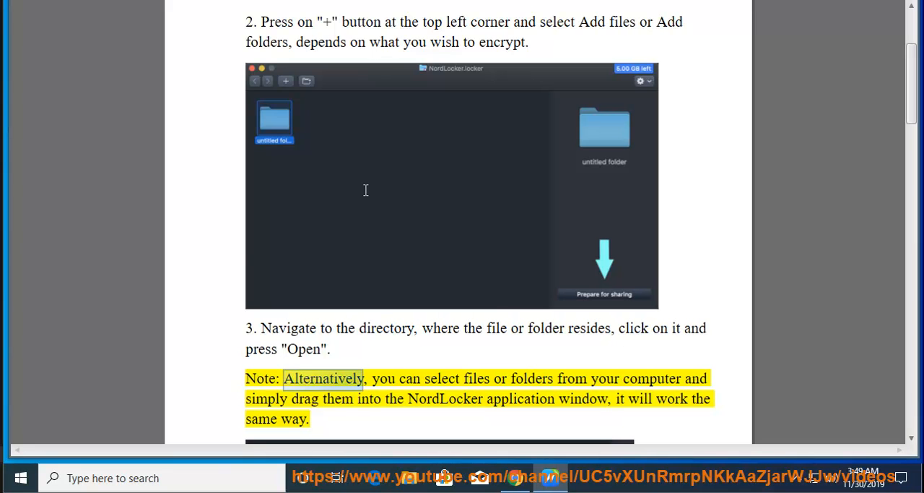
scroll("down", 3)
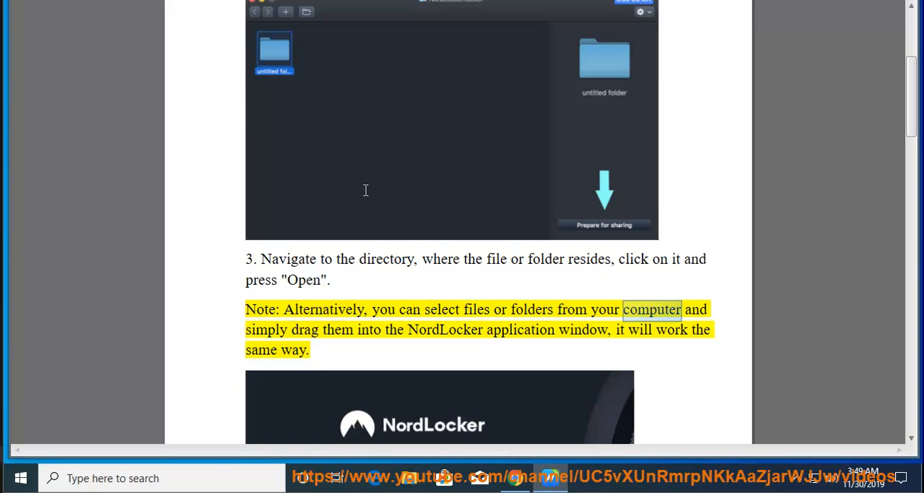
scroll("down", 3)
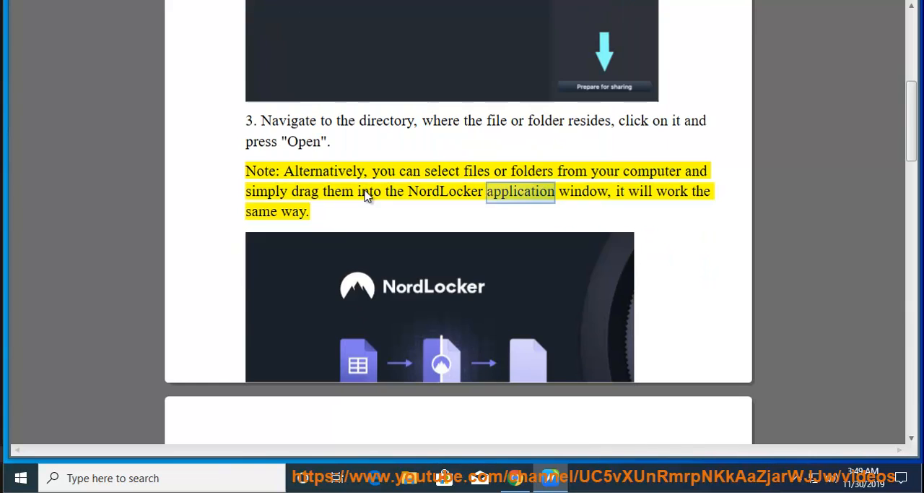
double_click(295, 211)
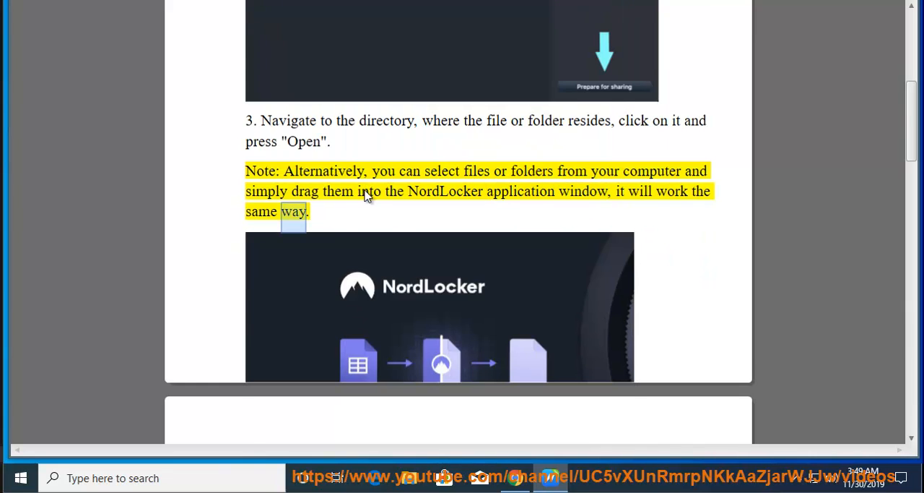
scroll("down", 3)
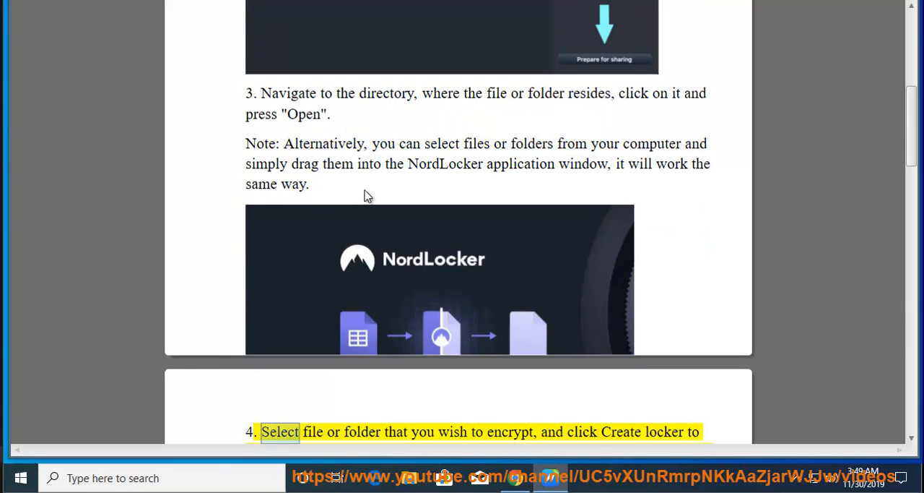
scroll("down", 3)
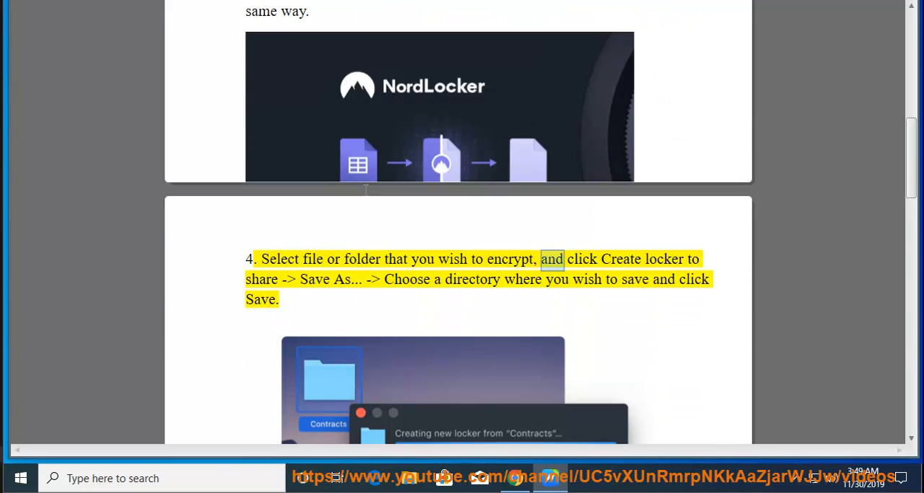
scroll("down", 3)
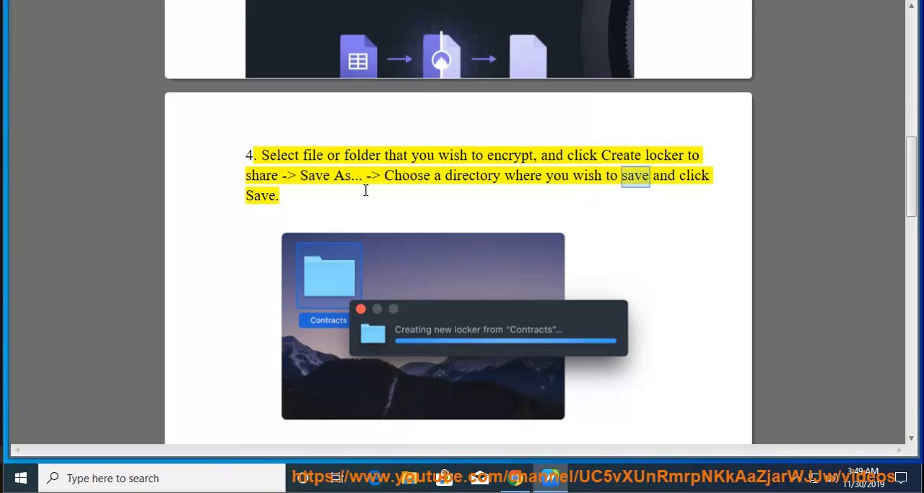
scroll("down", 3)
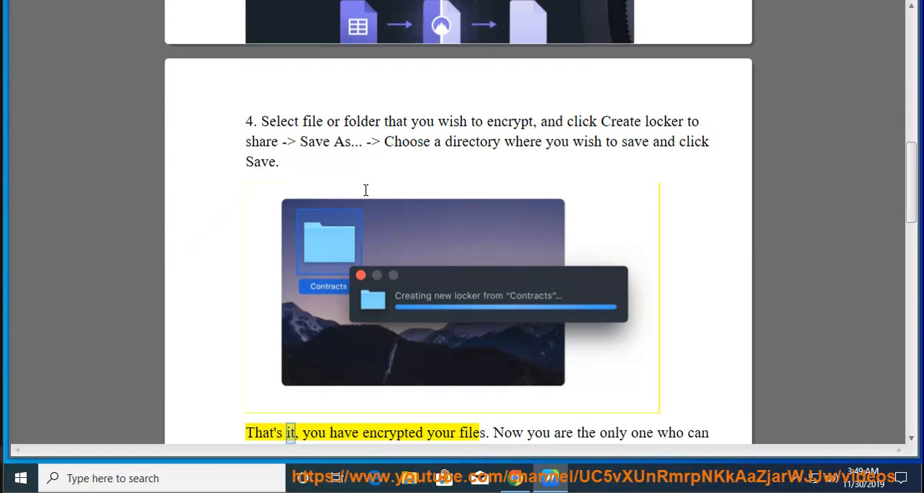
double_click(471, 432)
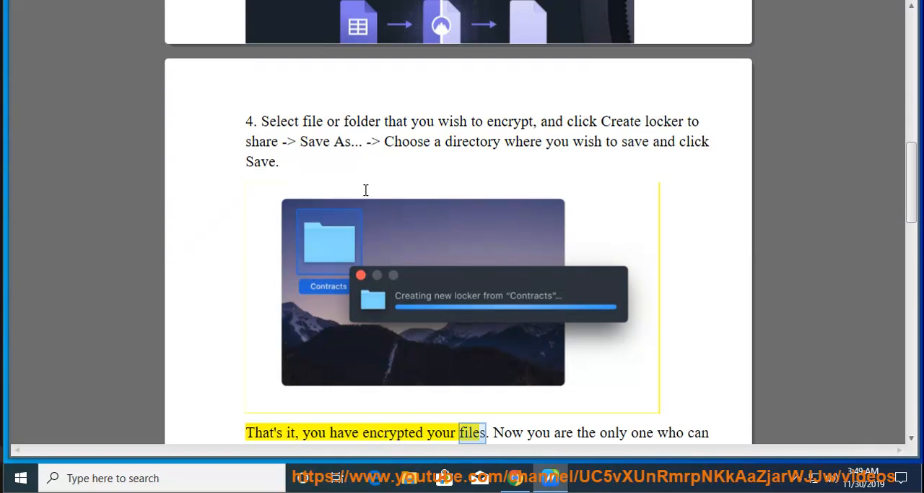
scroll("down", 3)
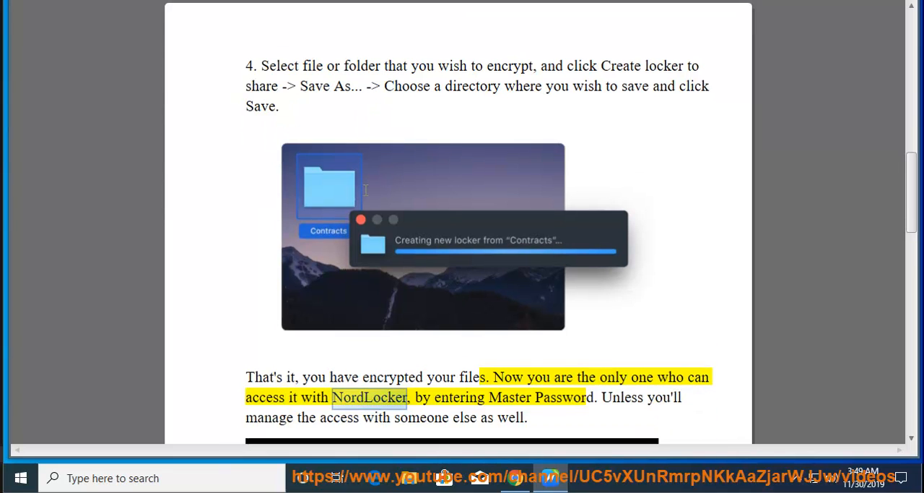
scroll("down", 3)
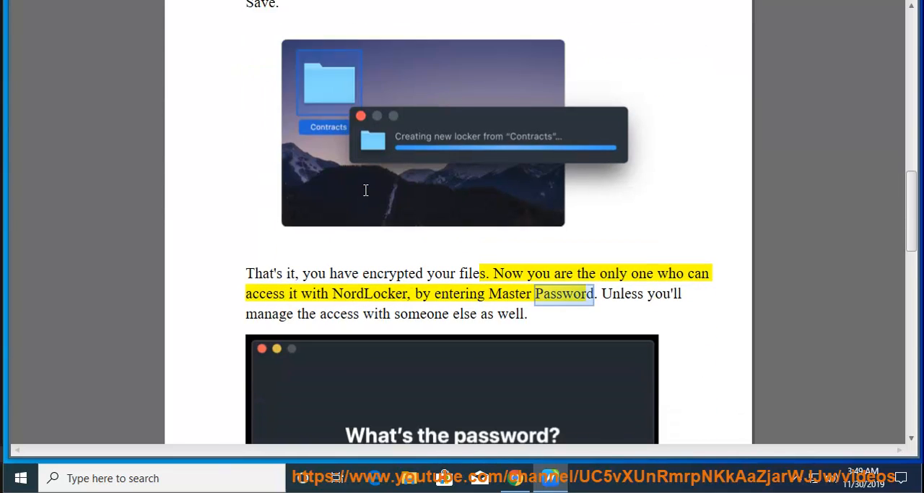
scroll("down", 3)
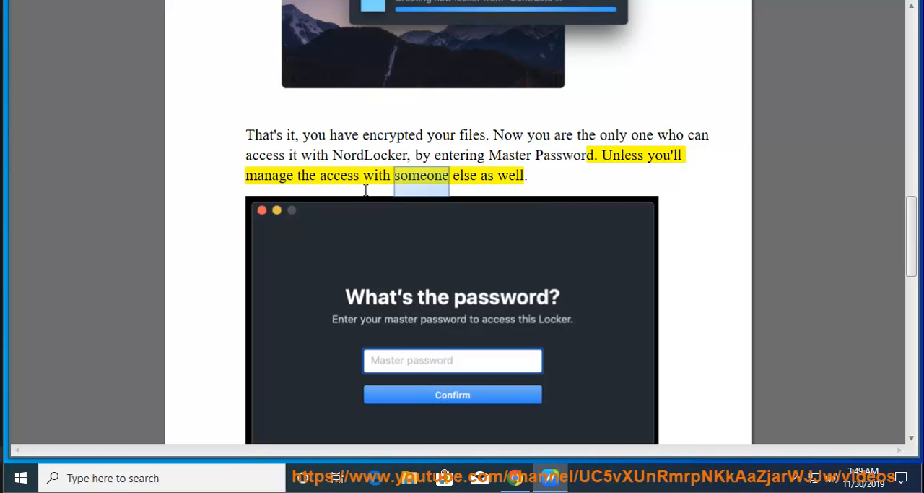